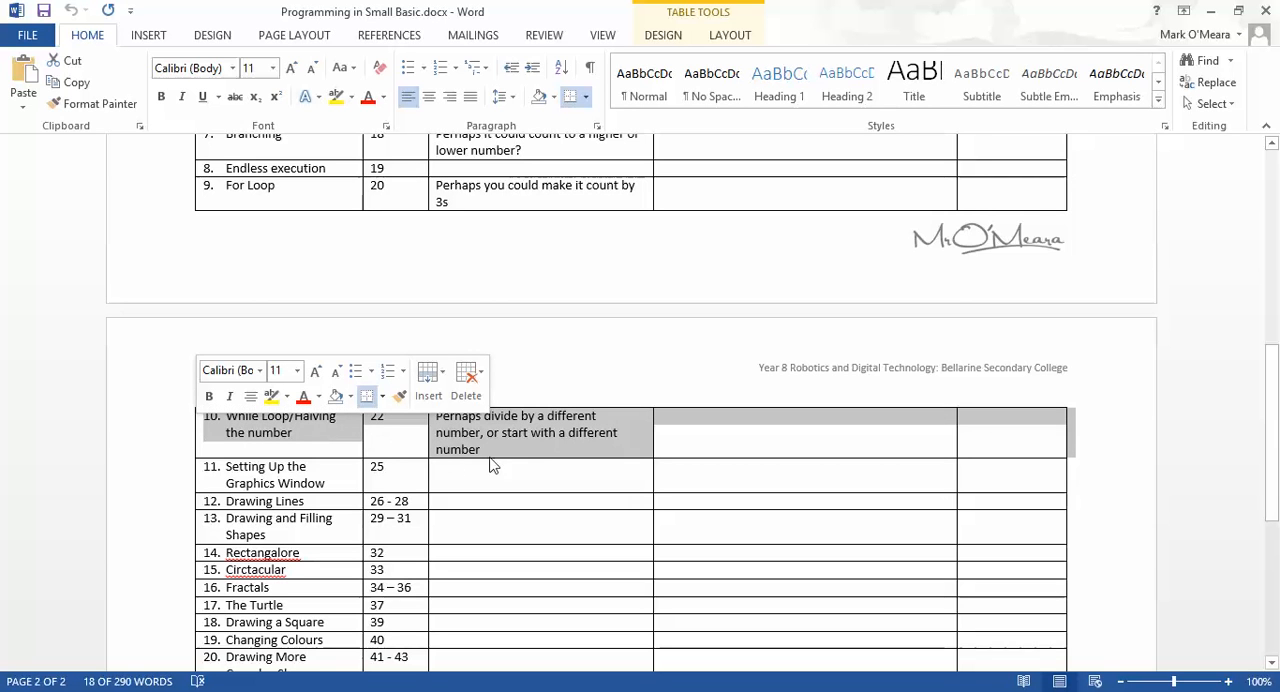
{"action": "mouse_move", "coordinate": [546, 456]}
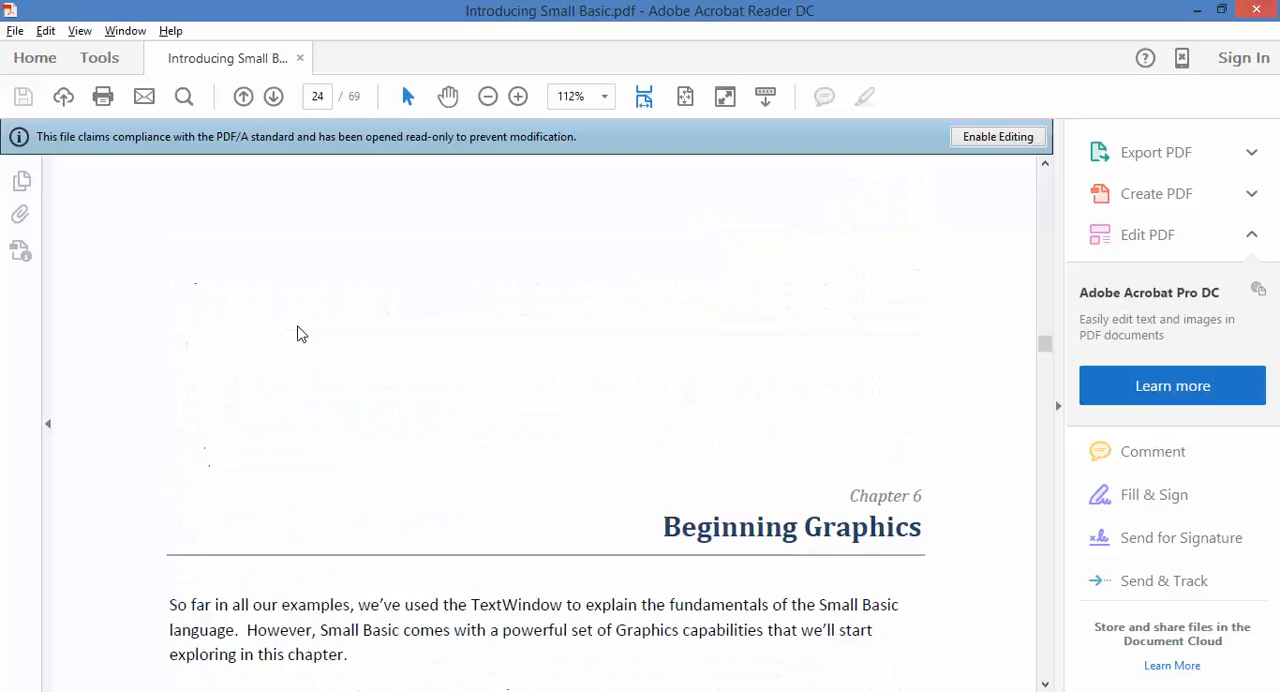
Scroll to page 22's While Loop example and highlight 'number' and the TextWindow.WriteLine statement.
{"action": "scroll", "scroll_direction": "up", "scroll_amount": 3}
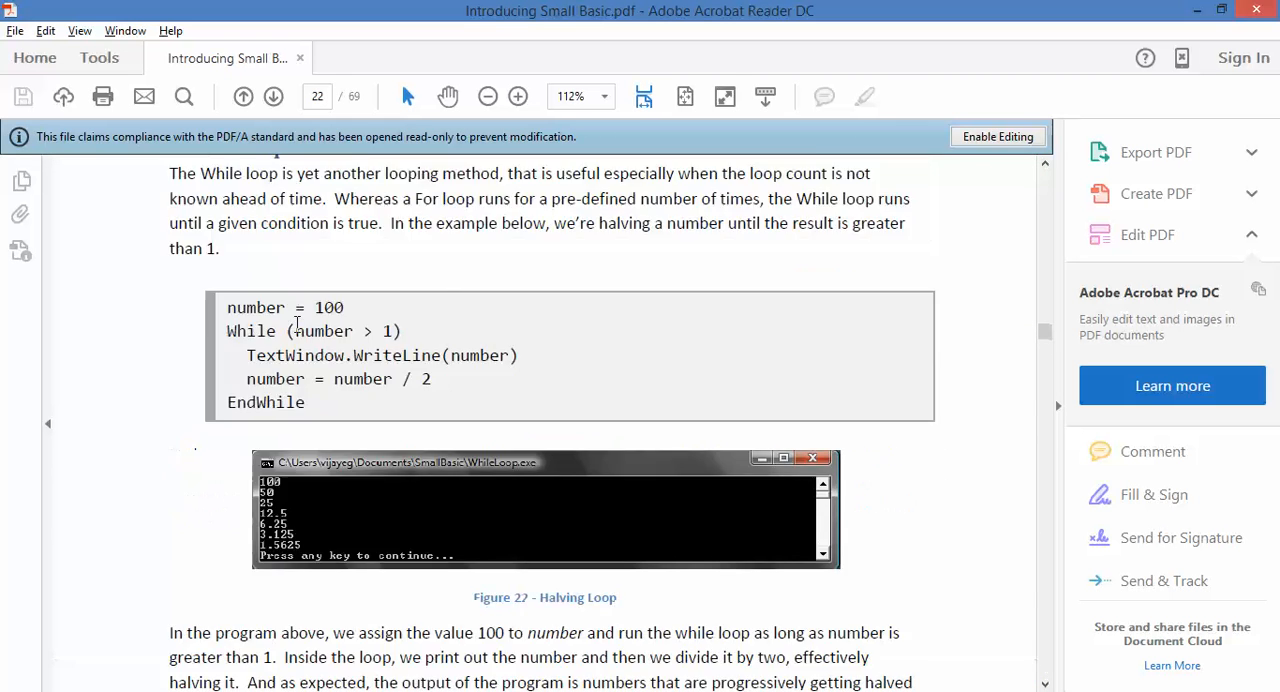
{"action": "scroll", "scroll_direction": "down", "scroll_amount": 3}
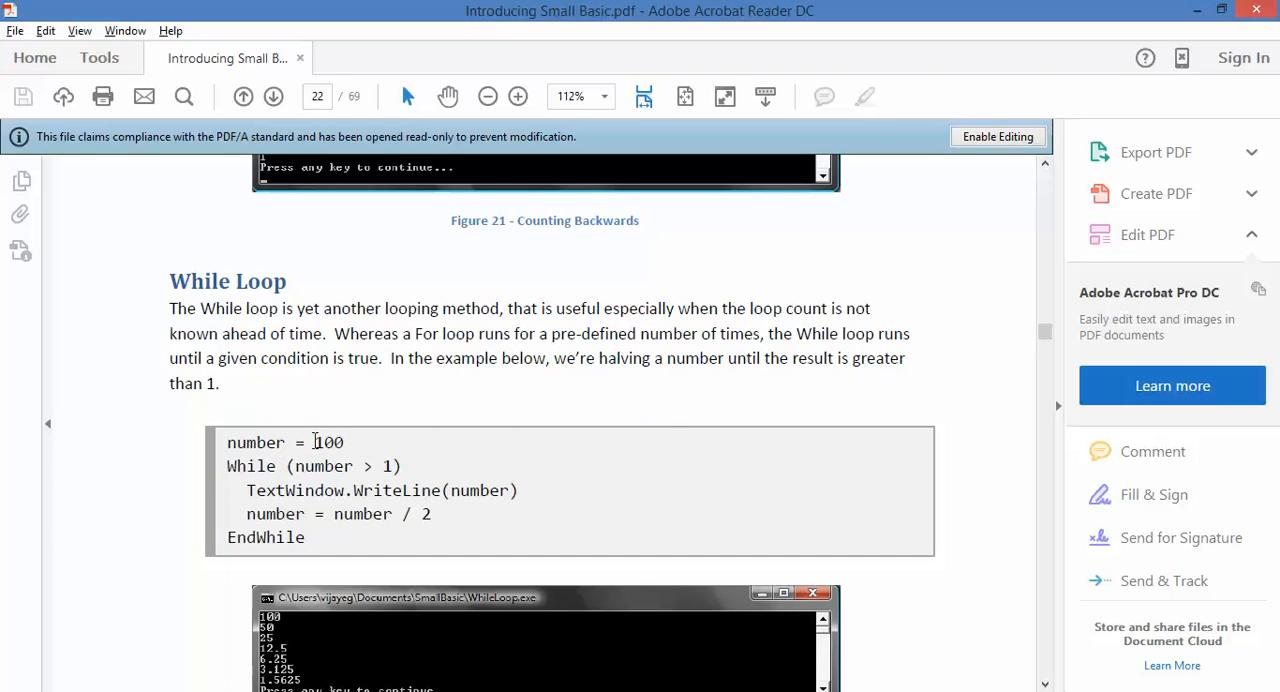
{"action": "double_click", "coordinate": [256, 442]}
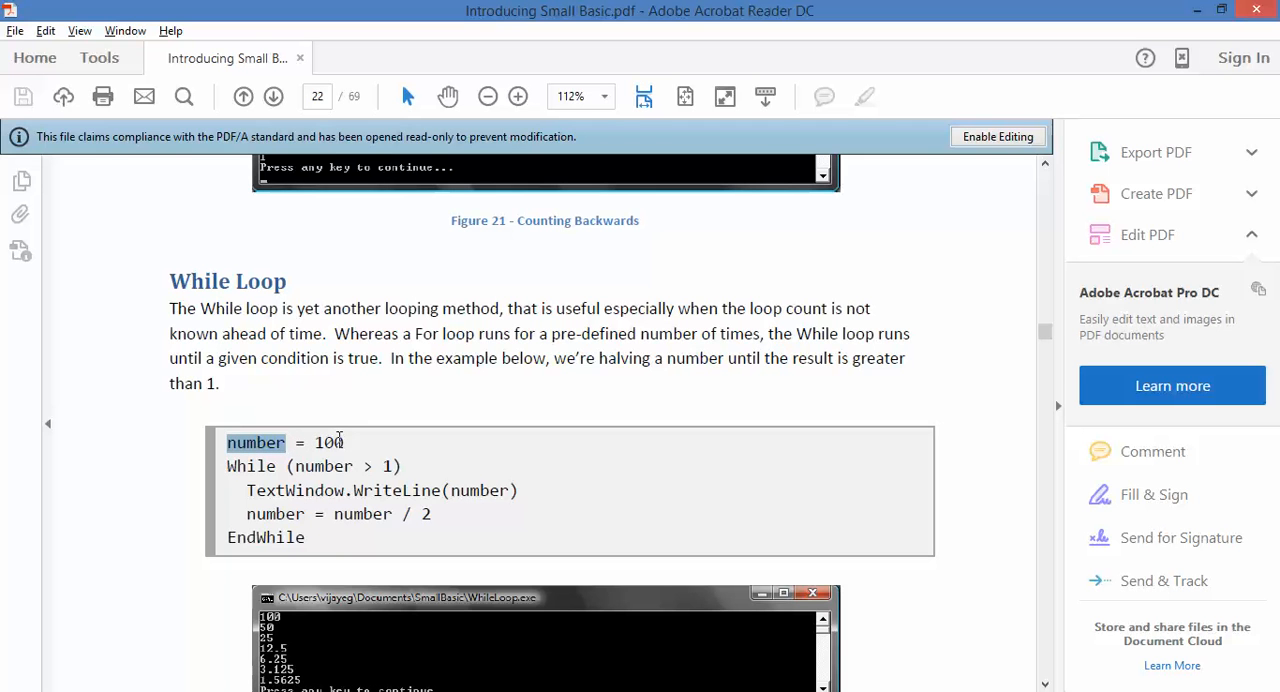
{"action": "mouse_move", "coordinate": [240, 468]}
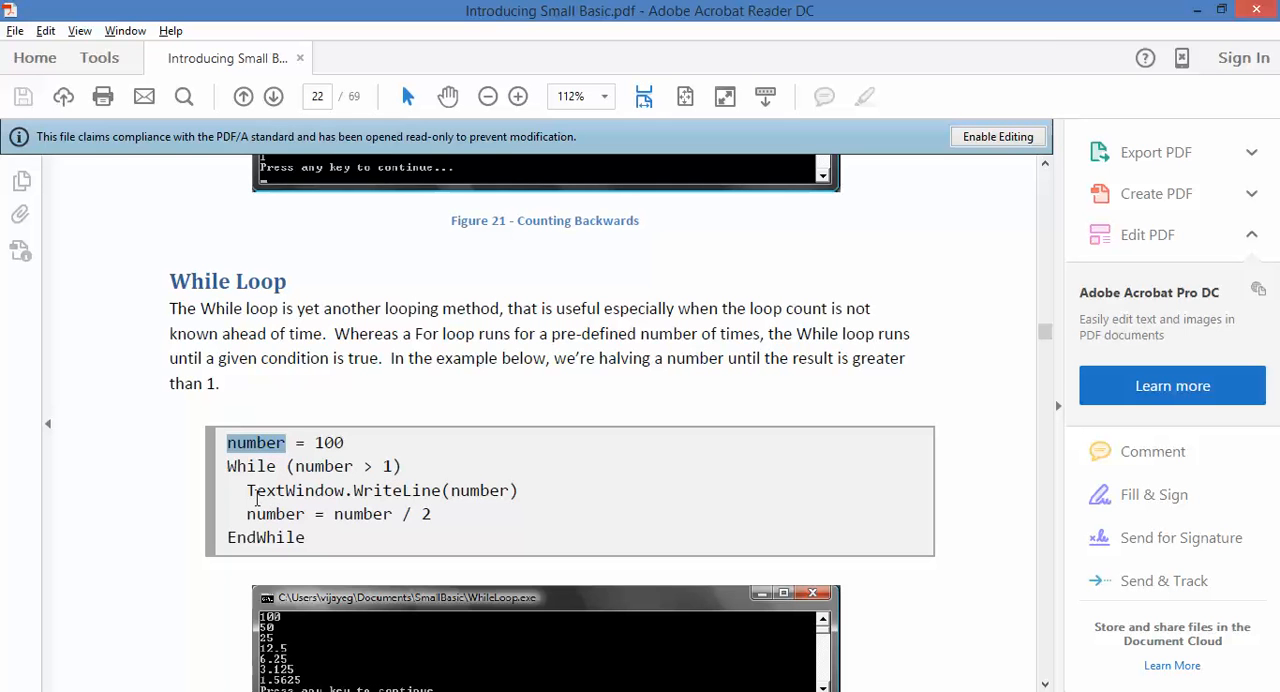
{"action": "left_click_drag", "start_coordinate": [248, 490], "coordinate": [396, 490]}
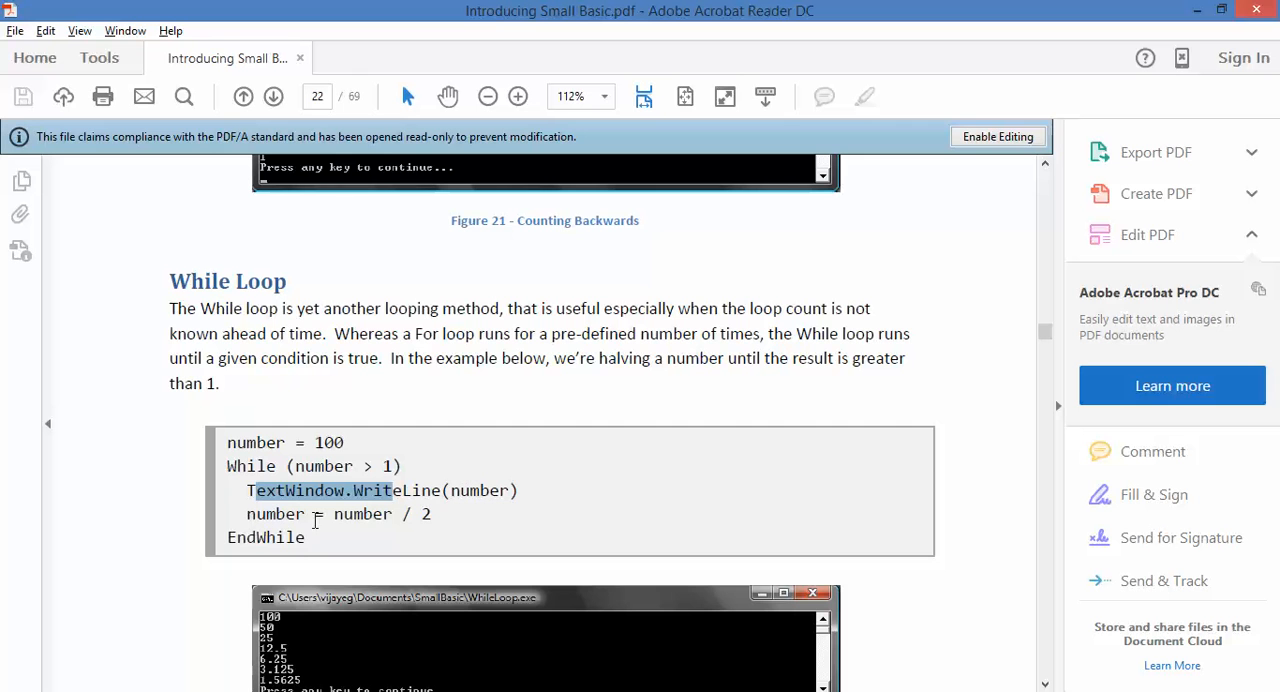
{"action": "mouse_move", "coordinate": [556, 550]}
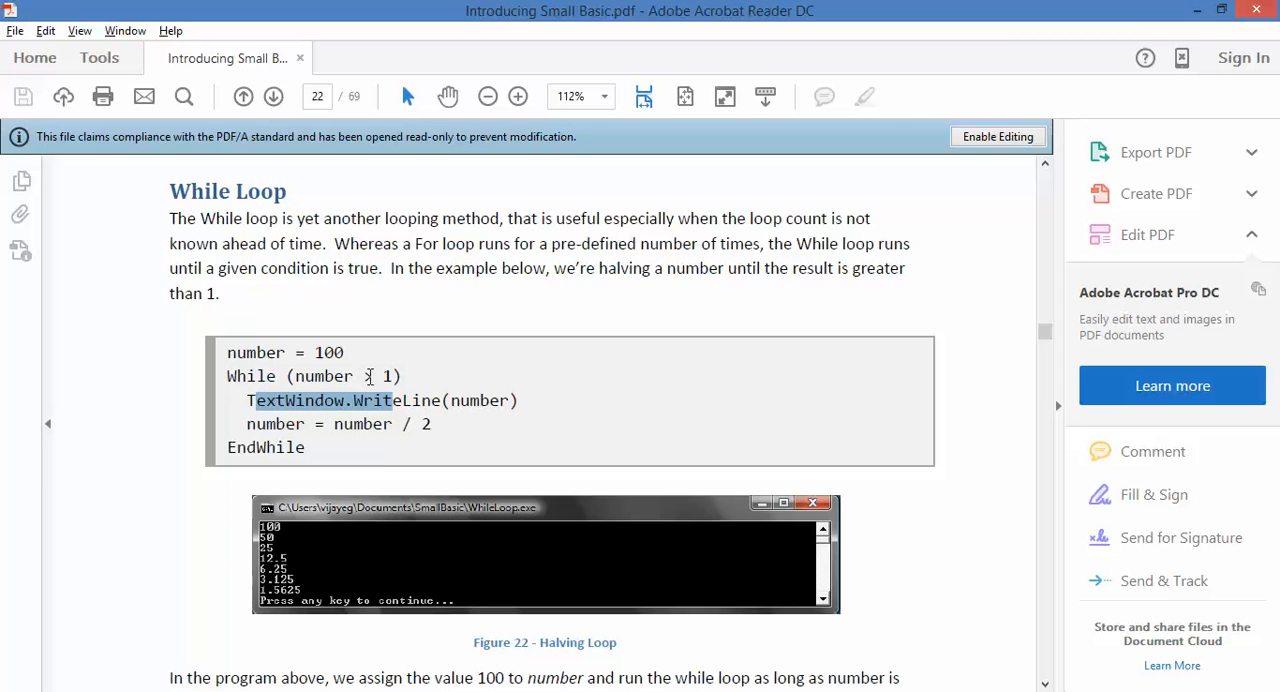
{"action": "mouse_move", "coordinate": [362, 422]}
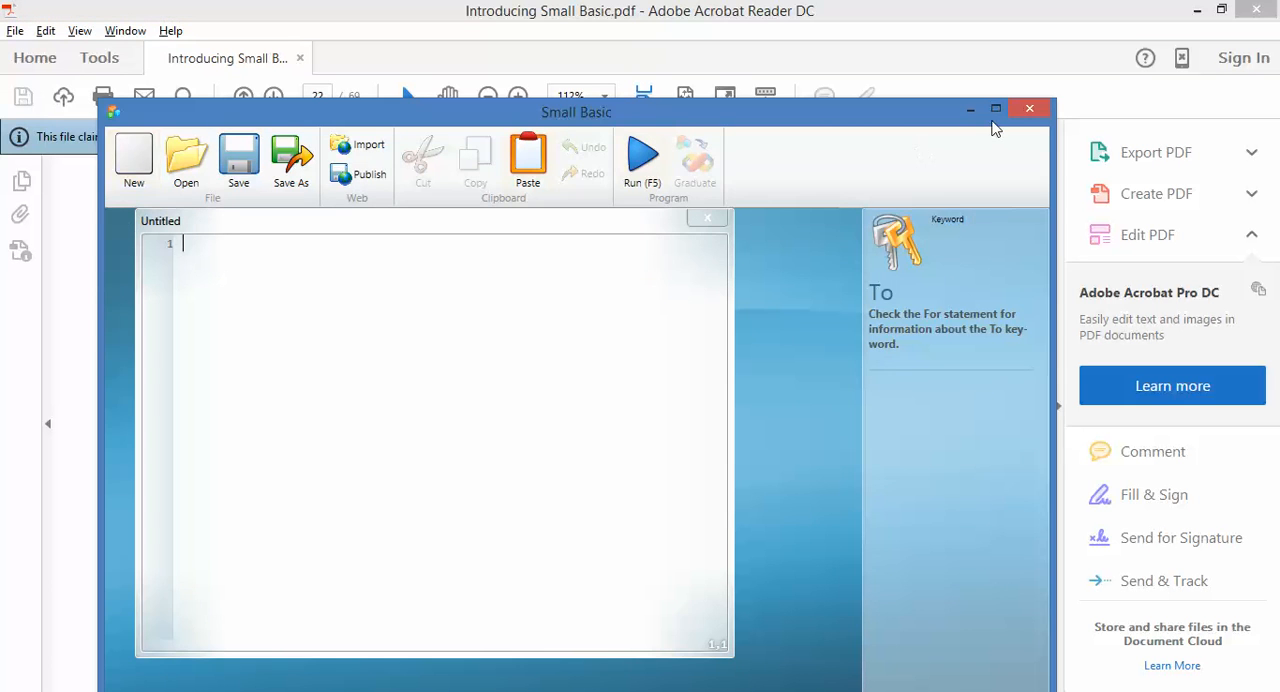
Maximize Small Basic and paste the While loop halving example into the Untitled editor.
{"action": "left_click", "coordinate": [996, 108]}
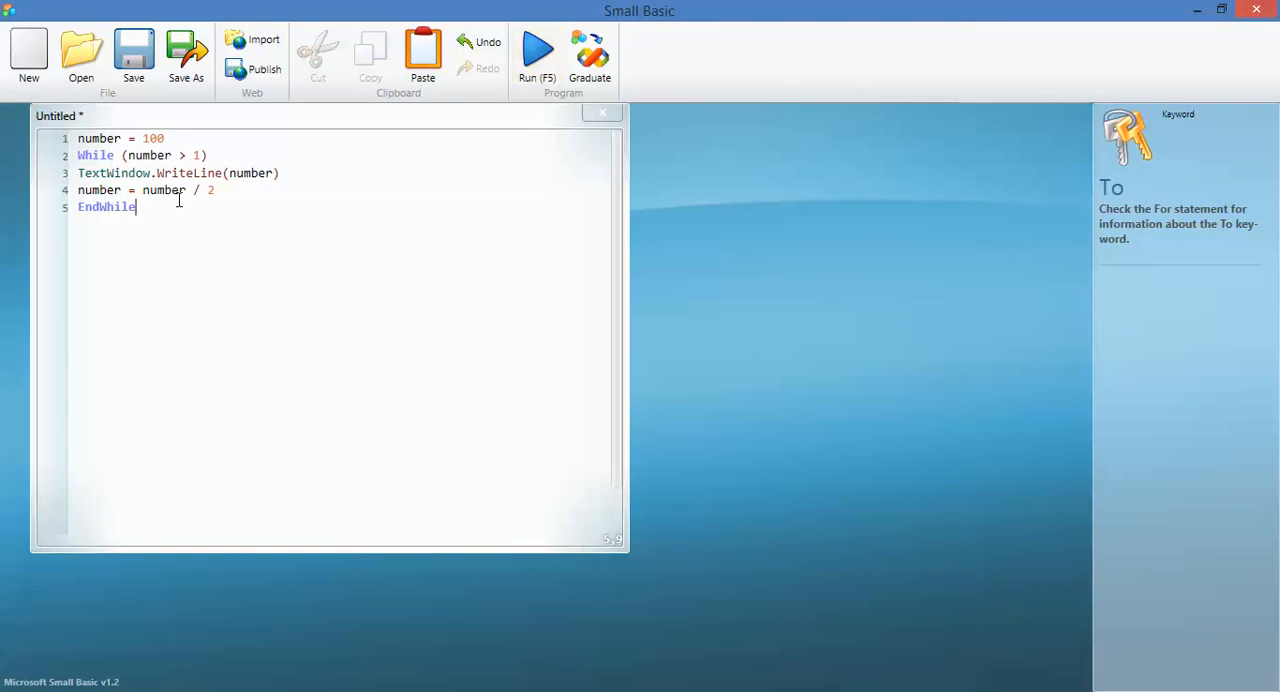
{"action": "left_click", "coordinate": [138, 138]}
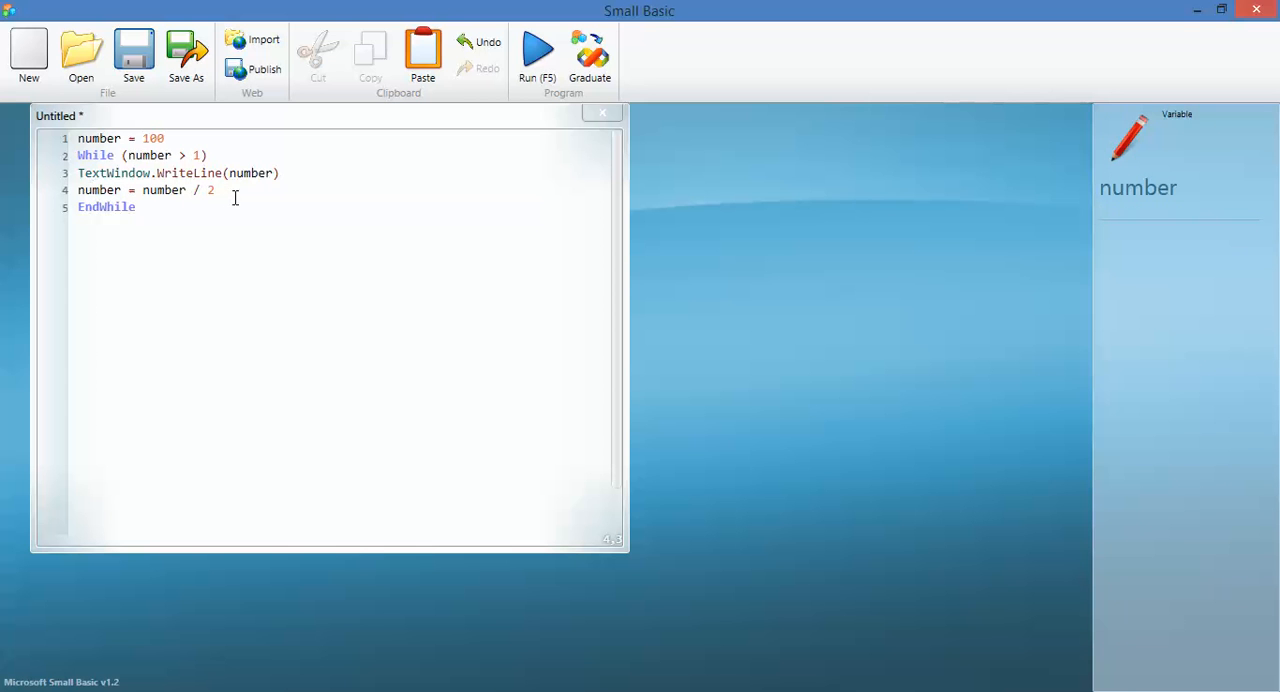
{"action": "left_click", "coordinate": [100, 156]}
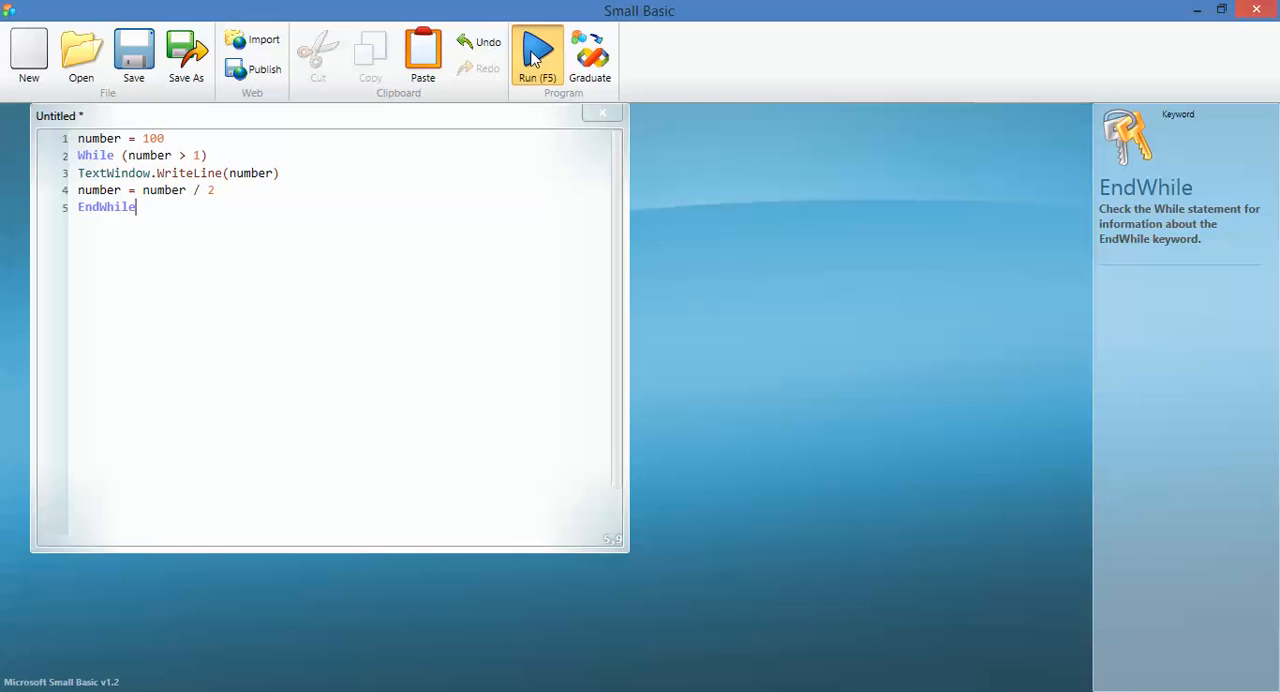
Run the halving loop so the console prints 100 down to 1.5625.
{"action": "left_click", "coordinate": [536, 56]}
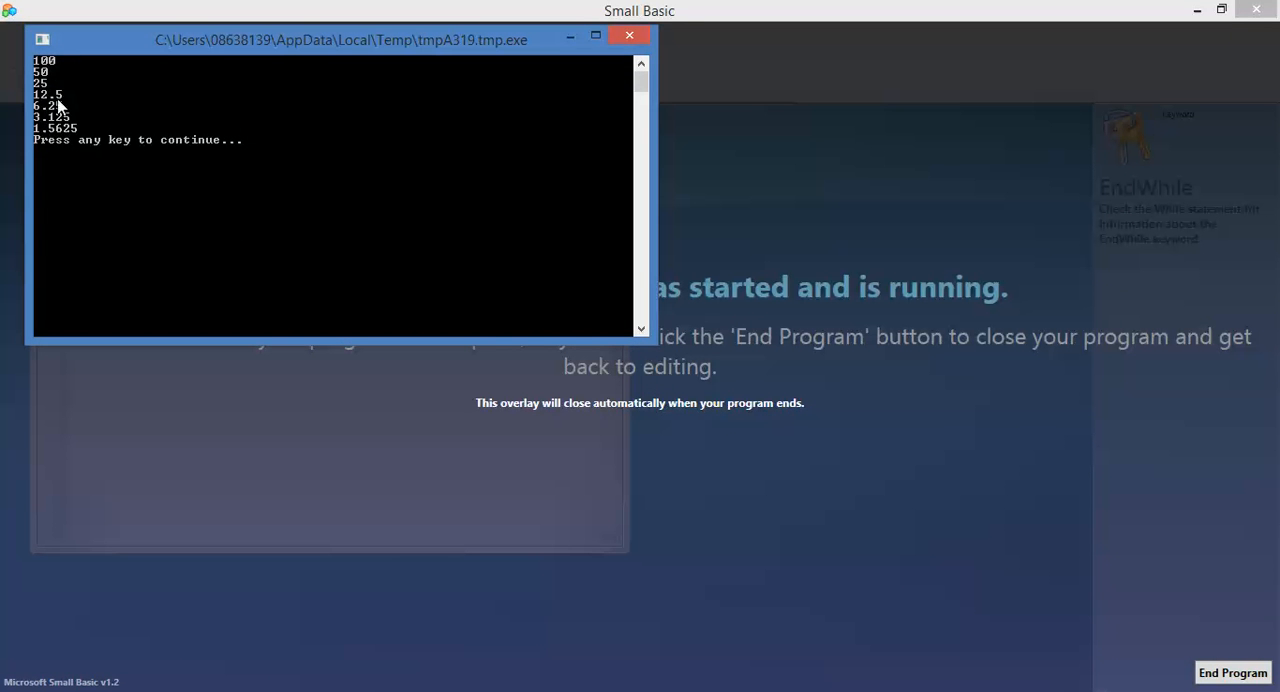
{"action": "mouse_move", "coordinate": [76, 118]}
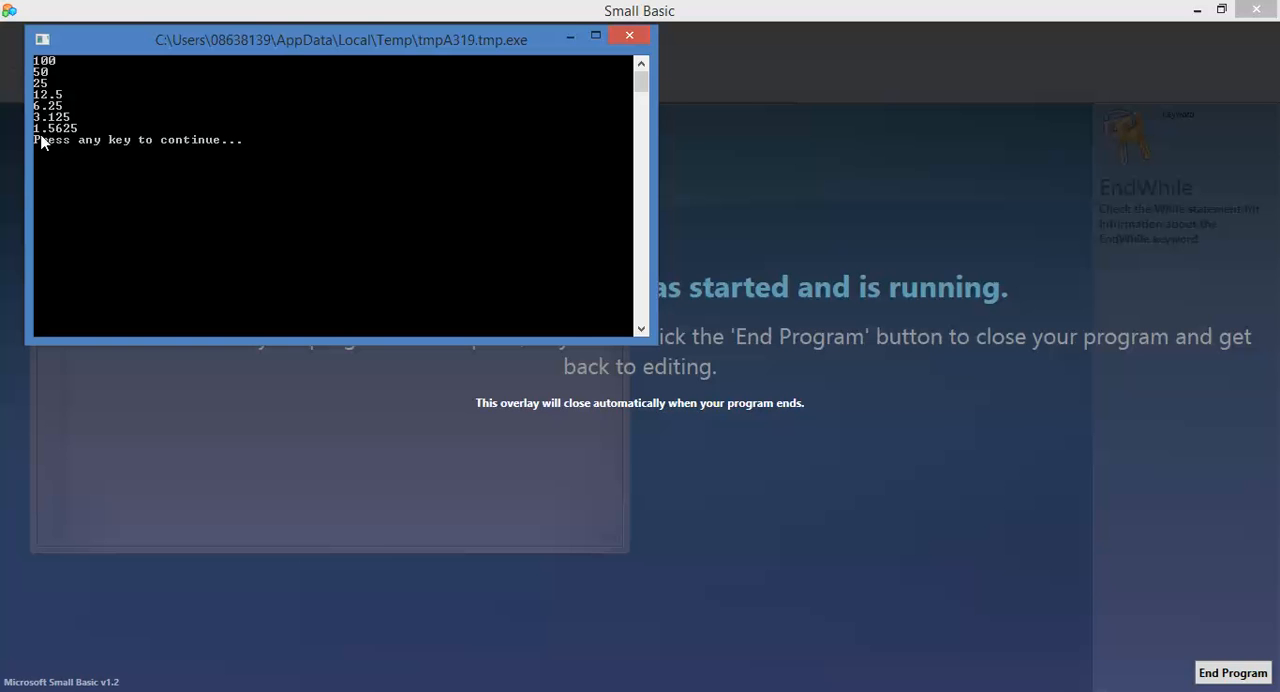
{"action": "mouse_move", "coordinate": [80, 140]}
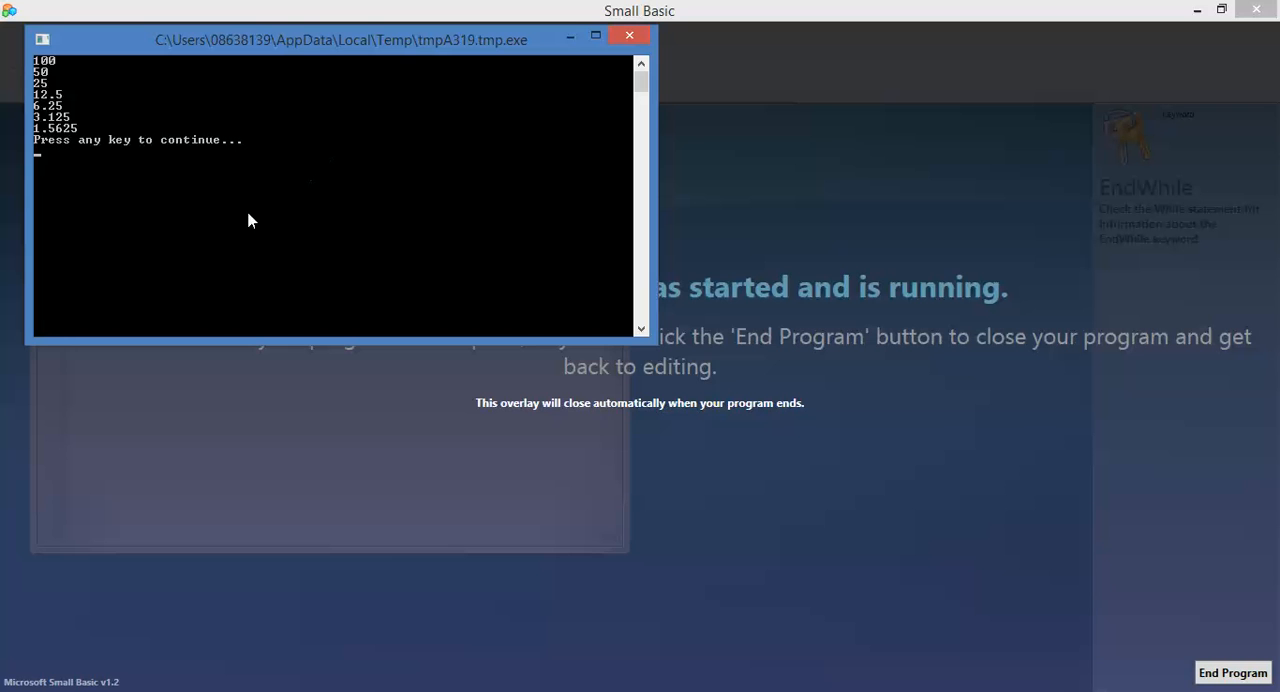
{"action": "mouse_move", "coordinate": [170, 236]}
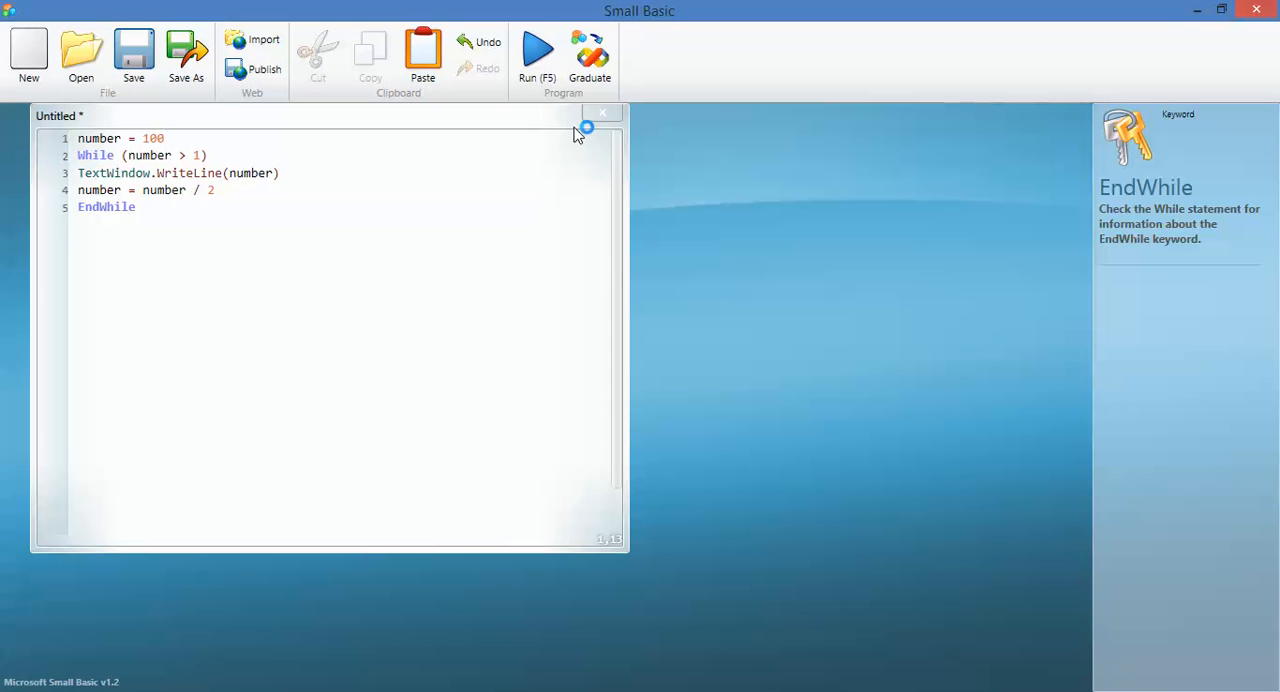
Change line 4 to multiply number by 0.75 and lower the While threshold from 1 to 0.1.
{"action": "left_click", "coordinate": [158, 172]}
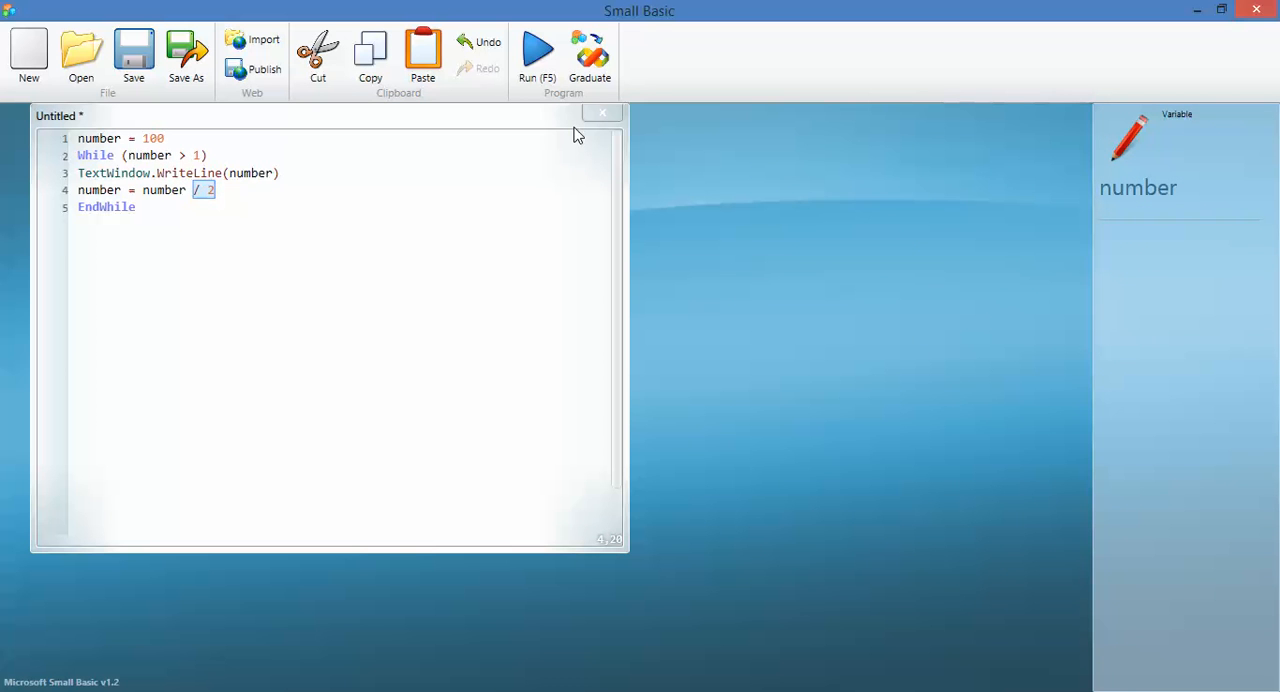
{"action": "type", "text": "*"}
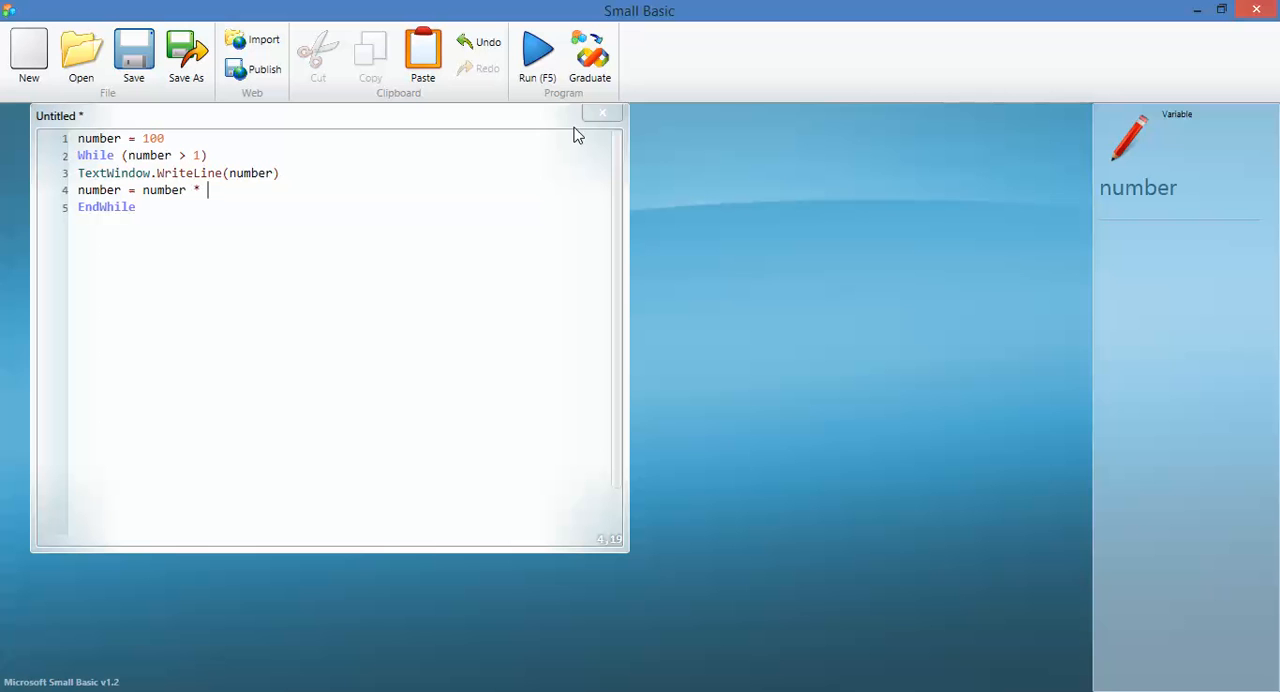
{"action": "type", "text": "0."}
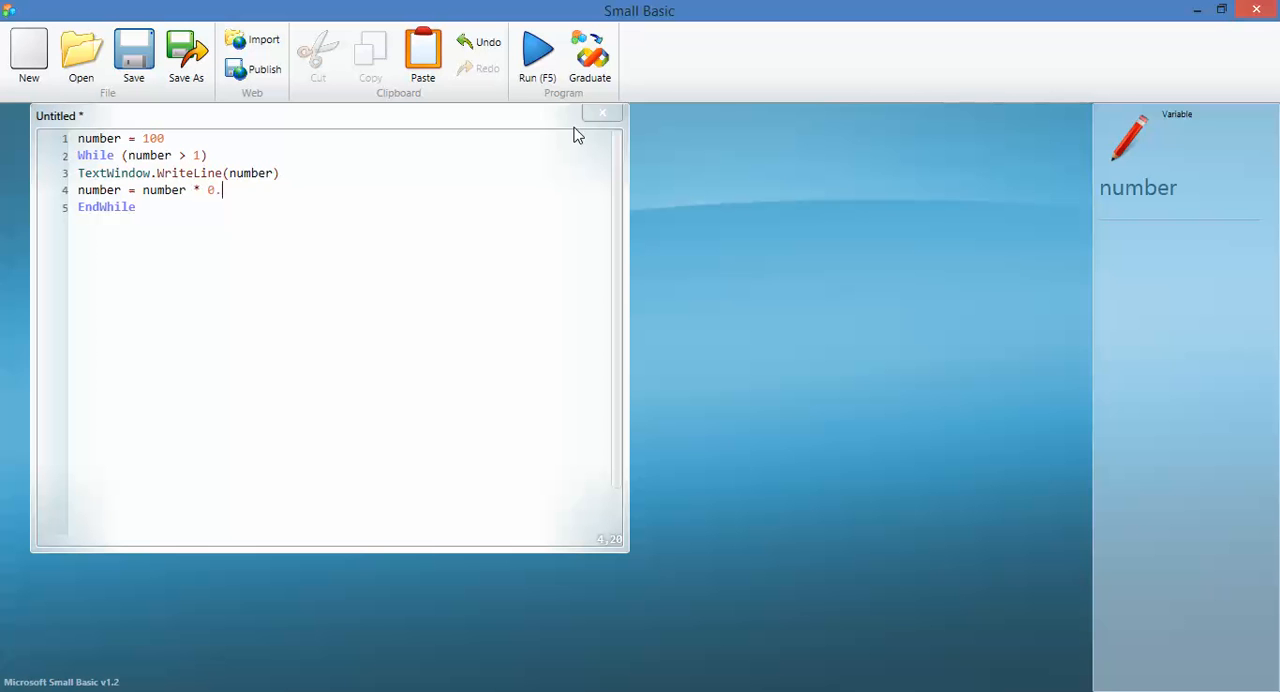
{"action": "type", "text": "5"}
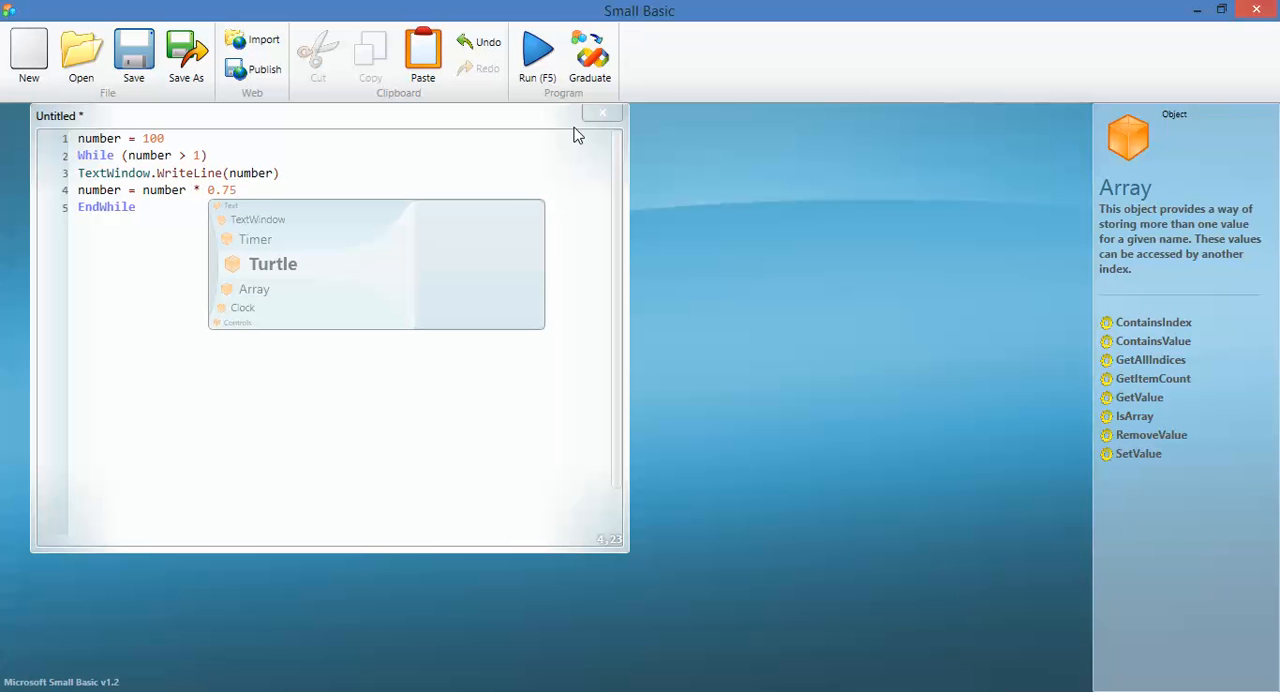
{"action": "mouse_move", "coordinate": [140, 278]}
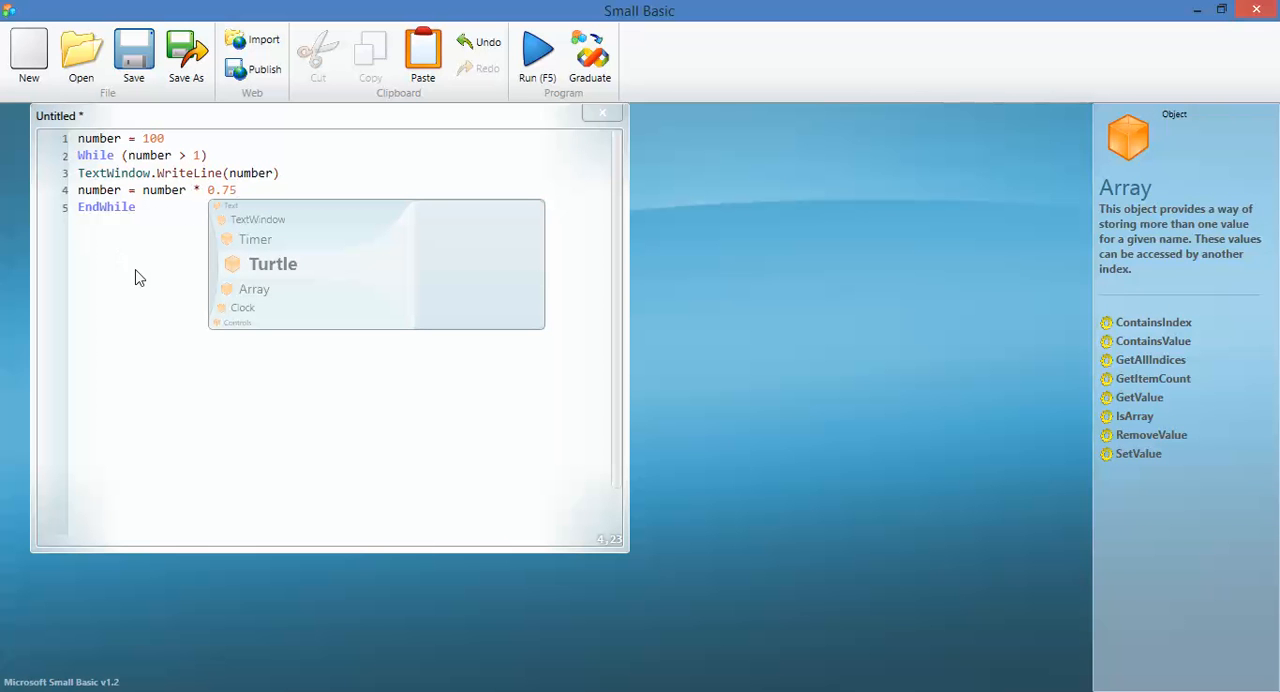
{"action": "mouse_move", "coordinate": [198, 156]}
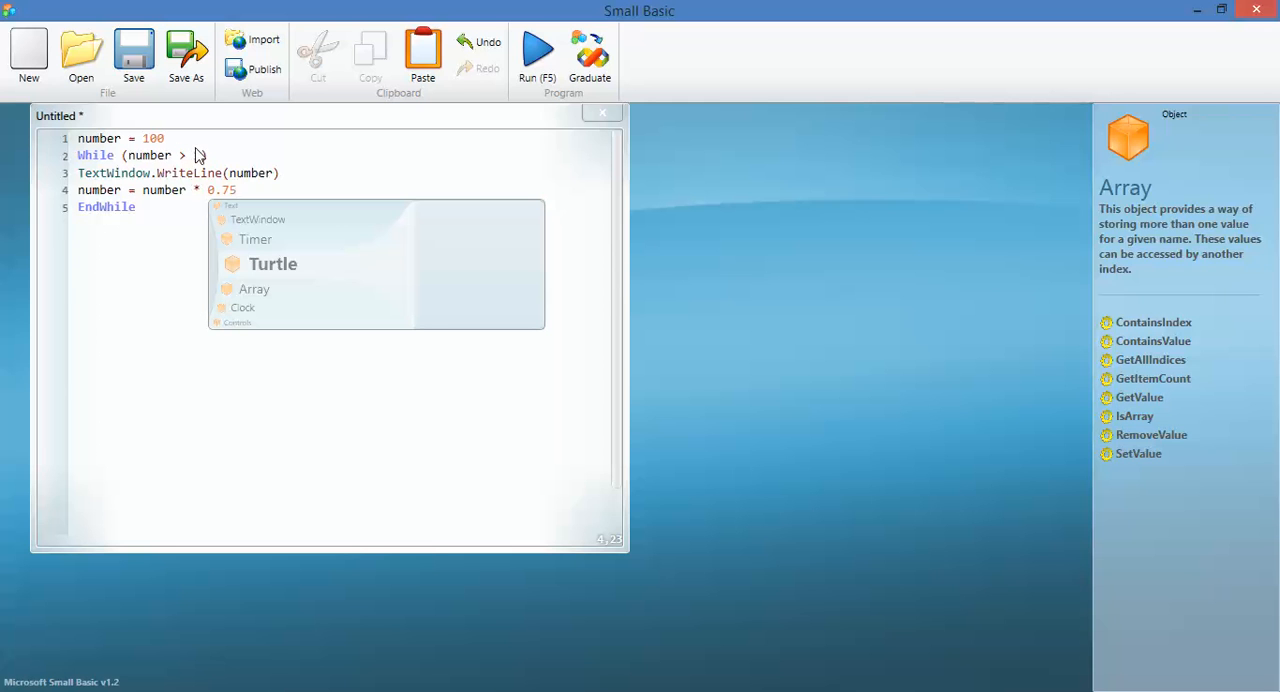
{"action": "type", "text": "1"}
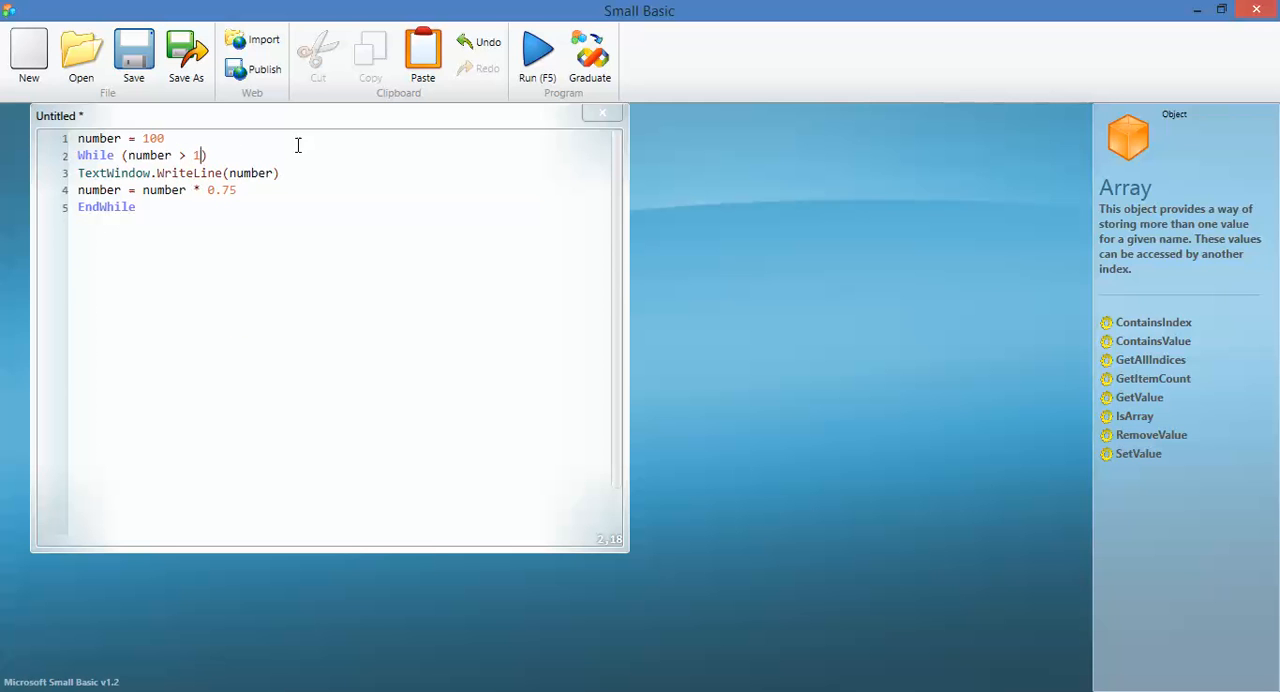
{"action": "key", "text": "Backspace"}
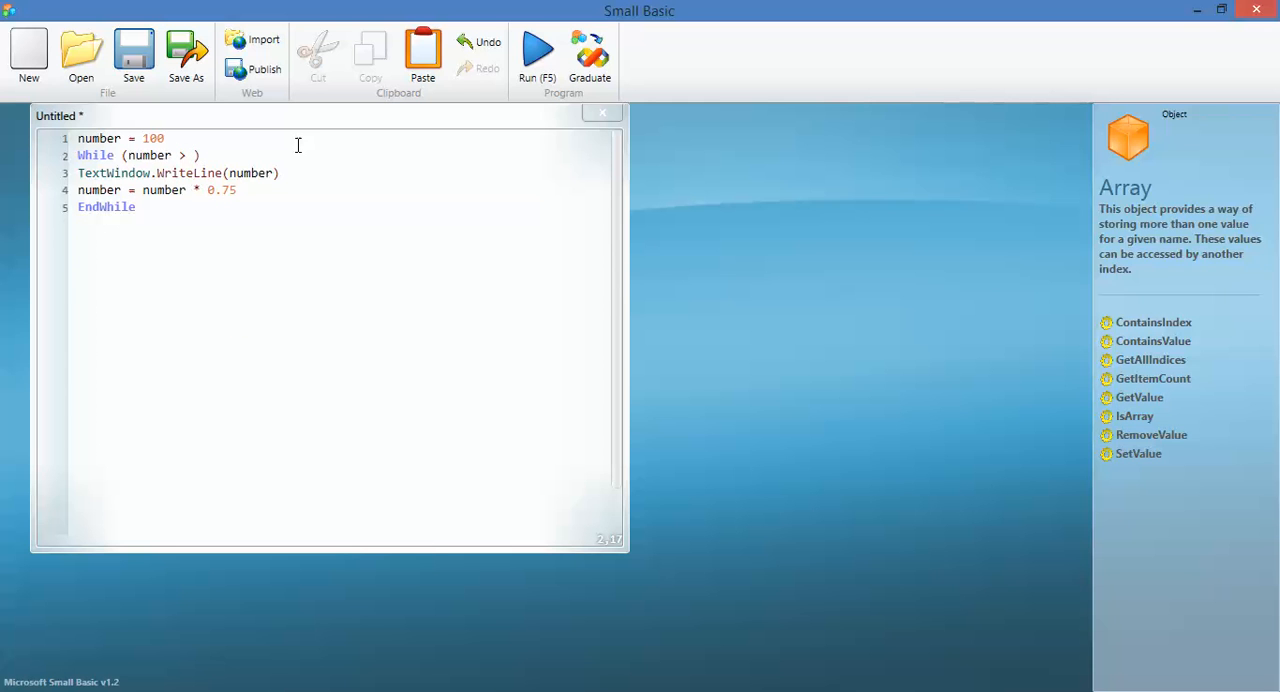
{"action": "type", "text": "0.1"}
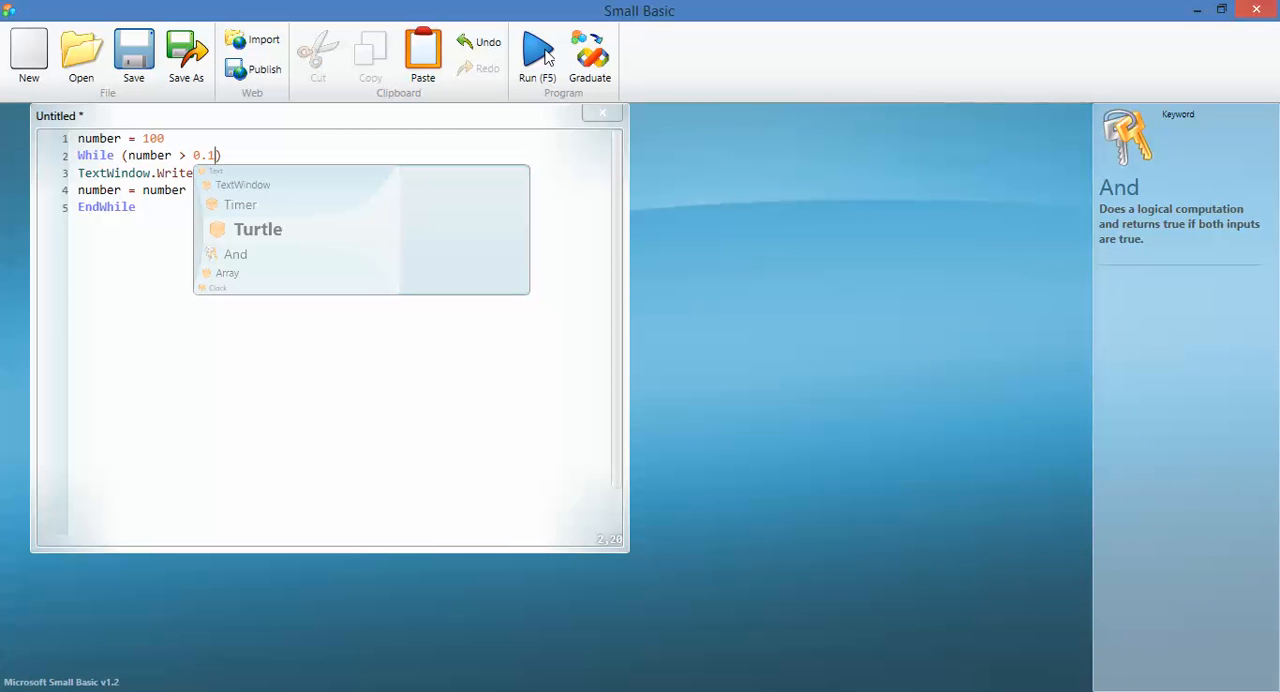
Run the program, review 100 shrinking to about 0.1, then close the output window.
{"action": "left_click", "coordinate": [536, 52]}
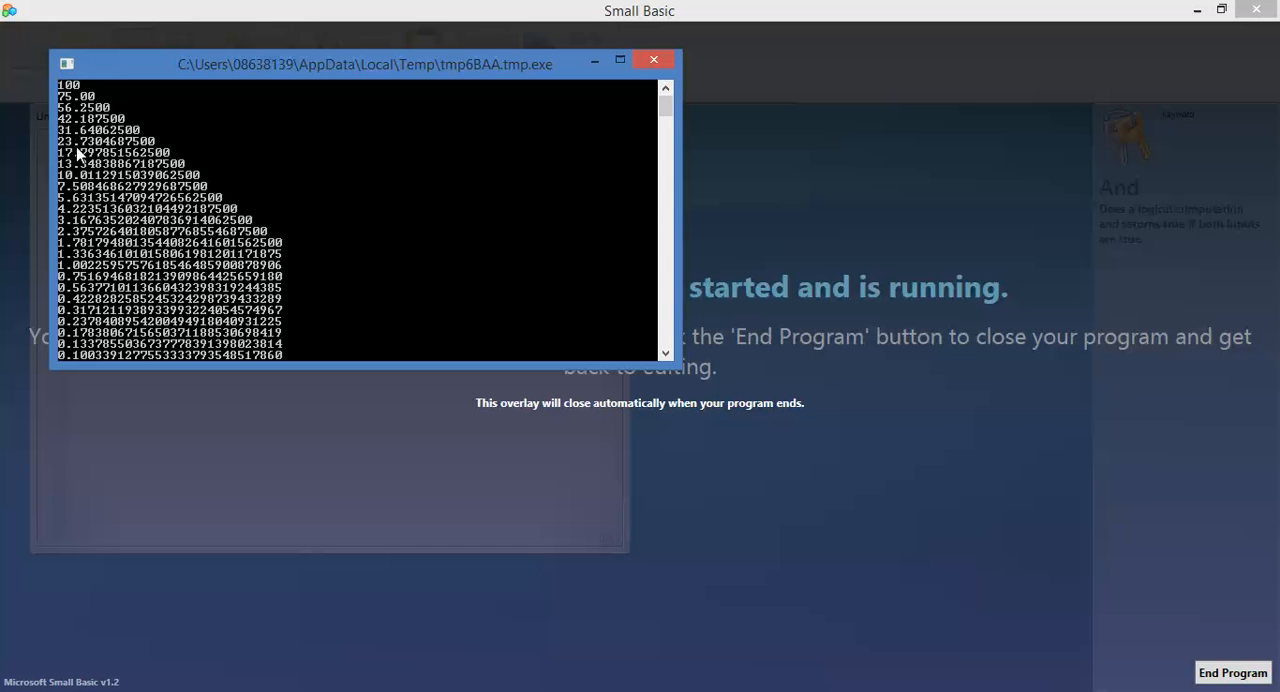
{"action": "mouse_move", "coordinate": [64, 288]}
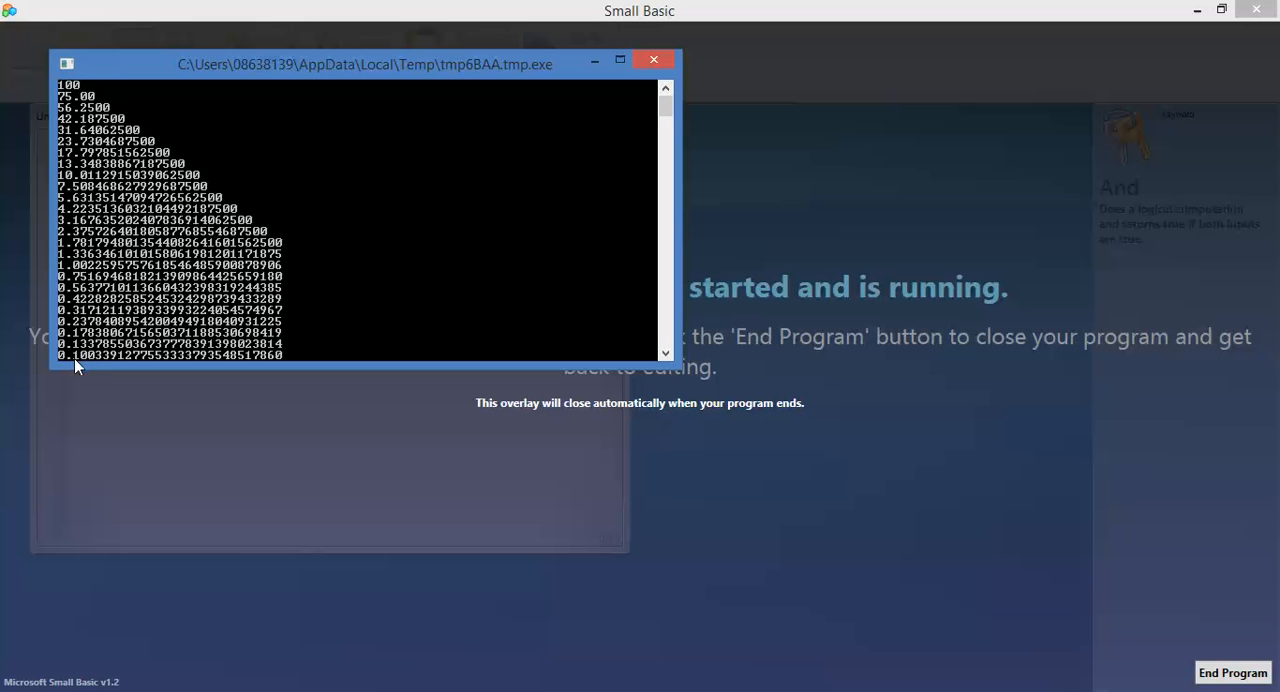
{"action": "mouse_move", "coordinate": [408, 328]}
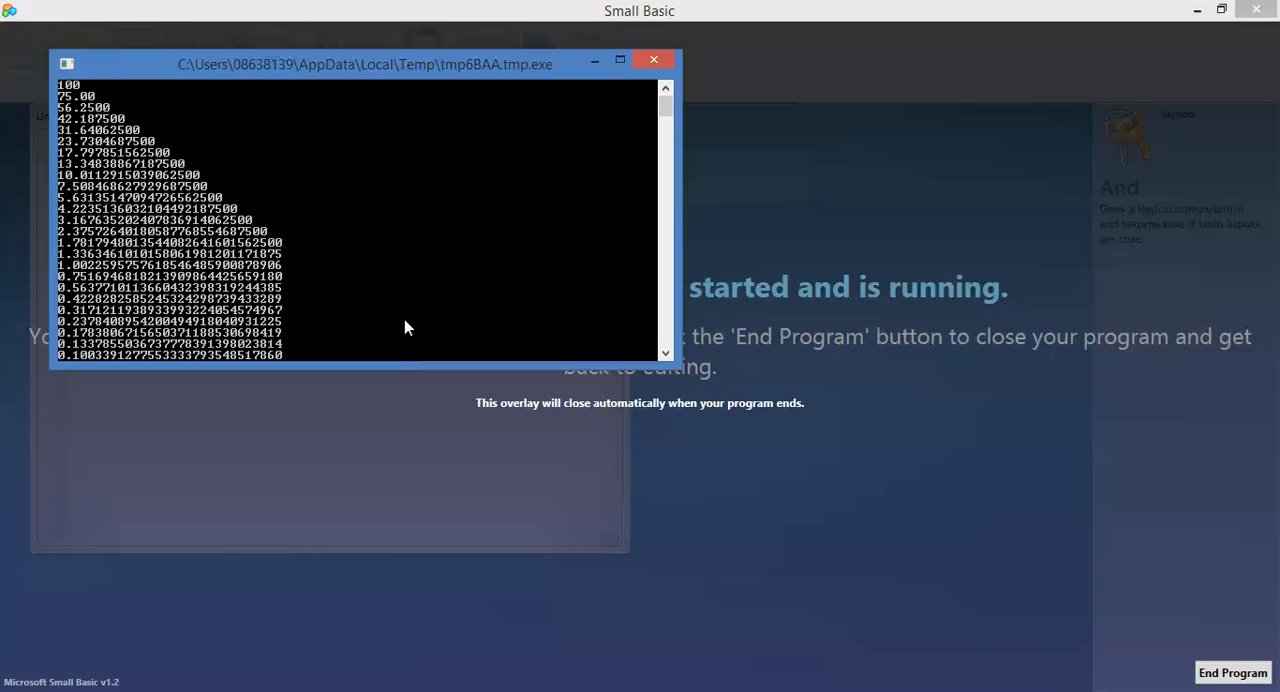
{"action": "mouse_move", "coordinate": [642, 88]}
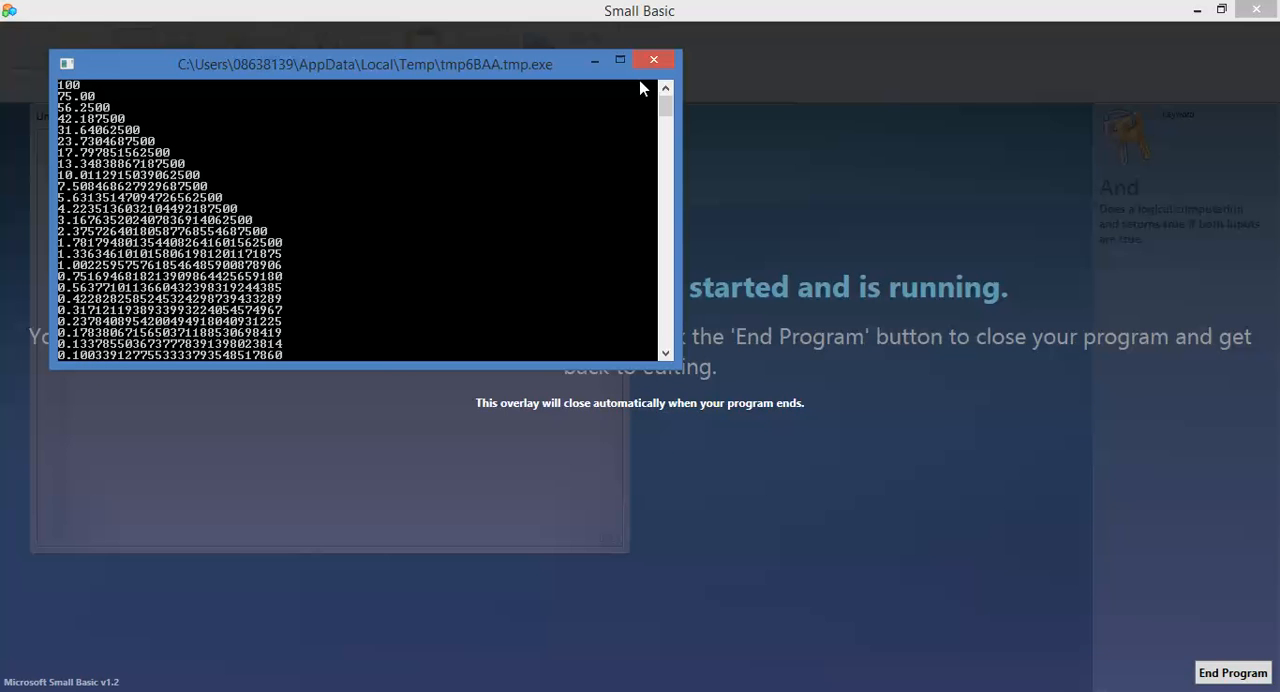
{"action": "mouse_move", "coordinate": [652, 60]}
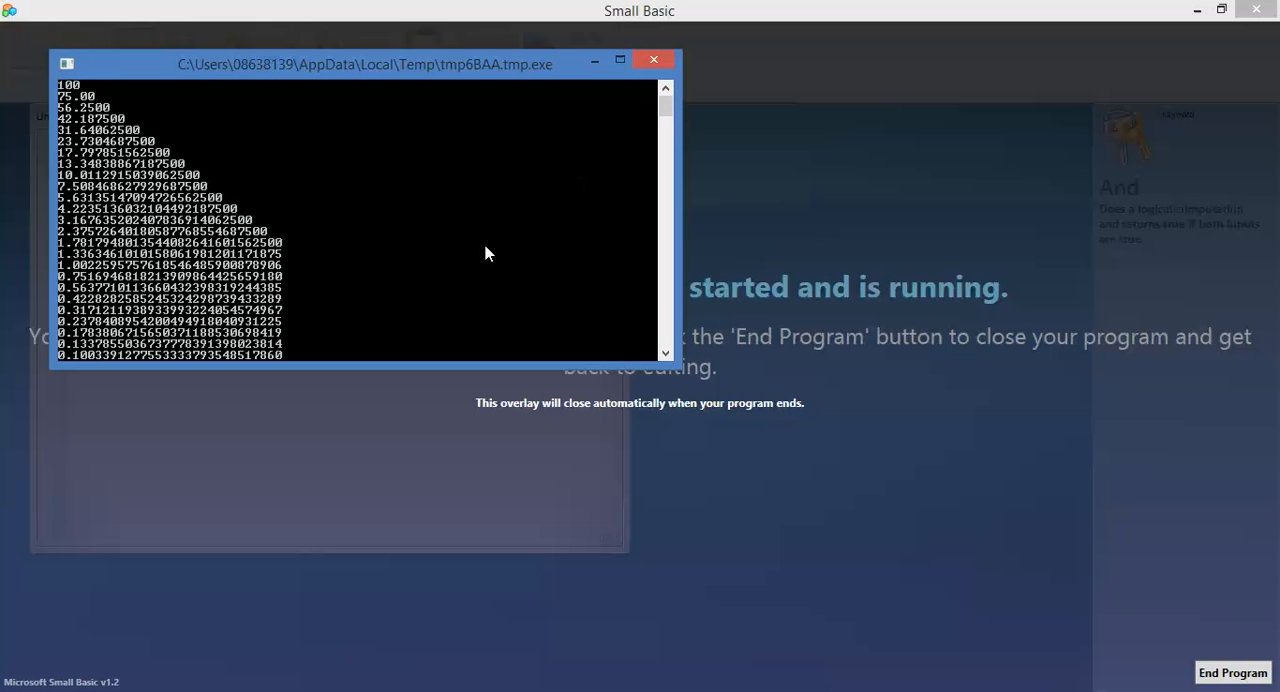
{"action": "left_click", "coordinate": [1232, 672]}
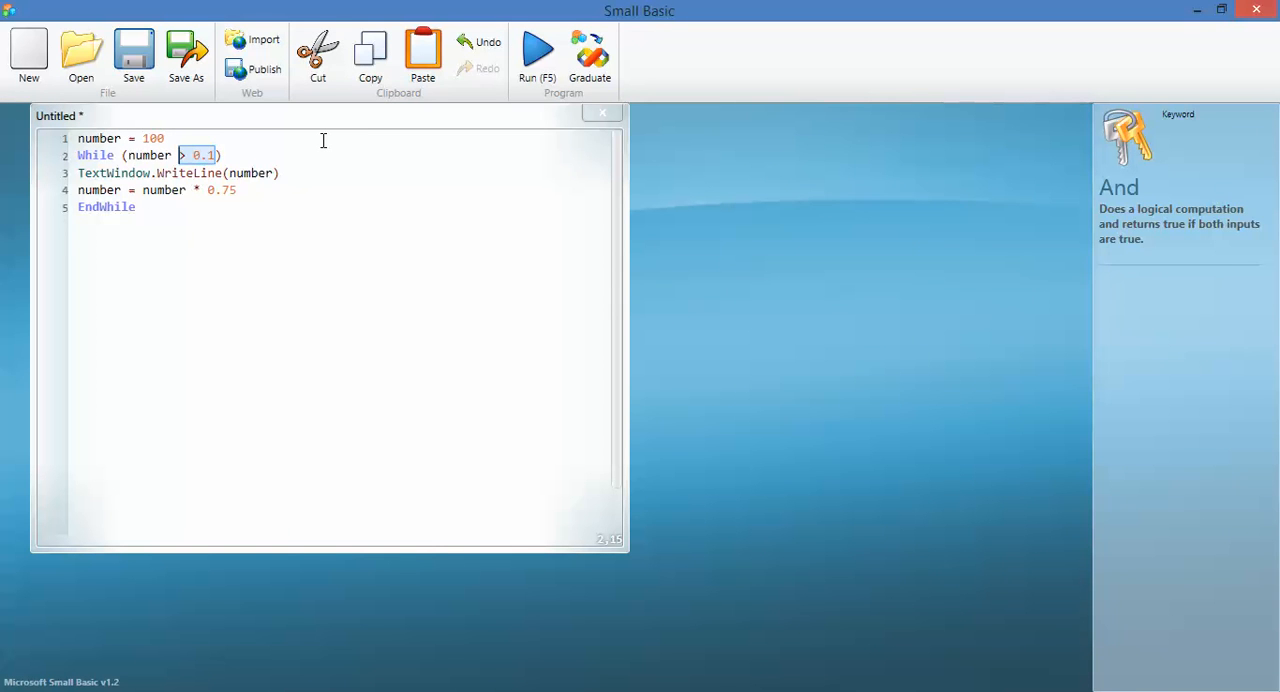
Change the While condition to 'number < 1000000' and start editing the multiplier to 1.25.
{"action": "type", "text": "< 1000000"}
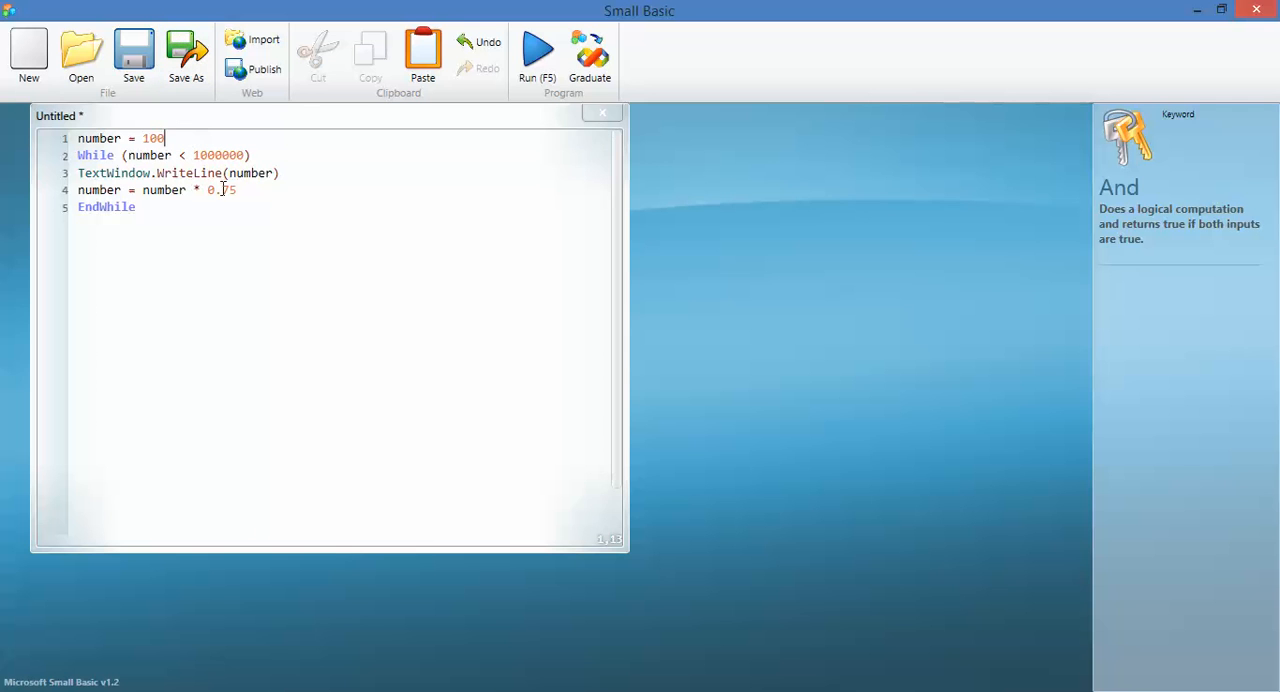
{"action": "left_click", "coordinate": [236, 190]}
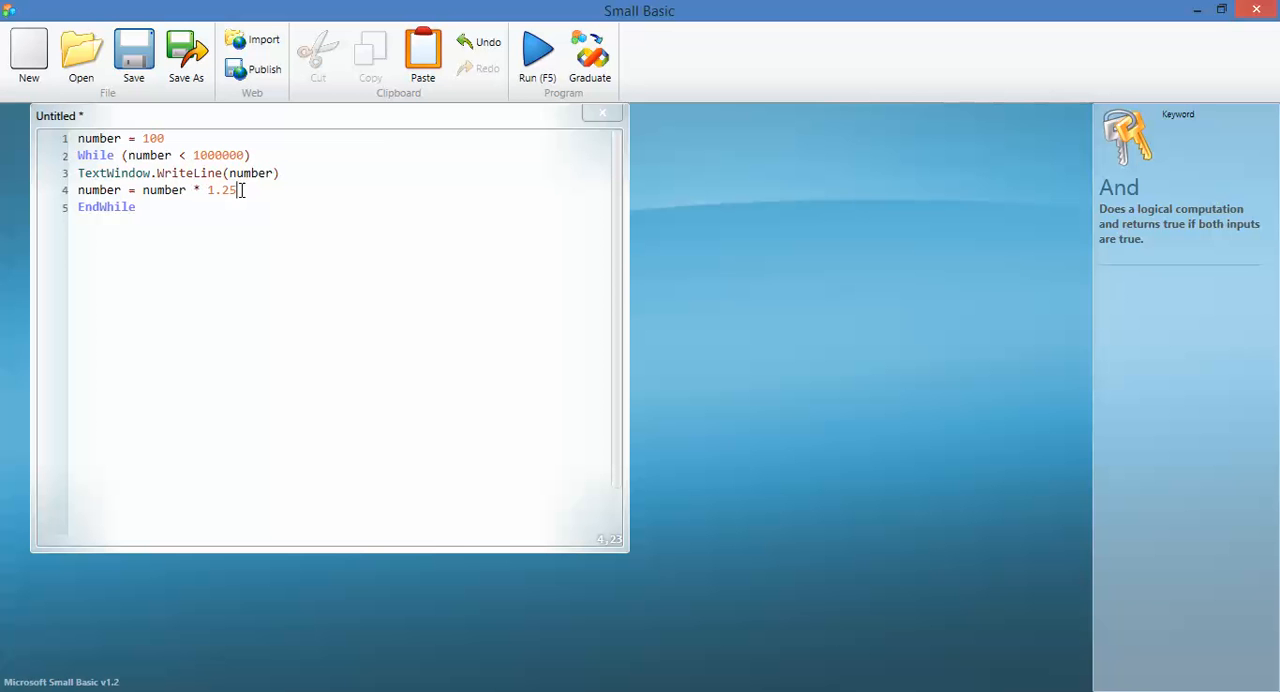
{"action": "mouse_move", "coordinate": [388, 124]}
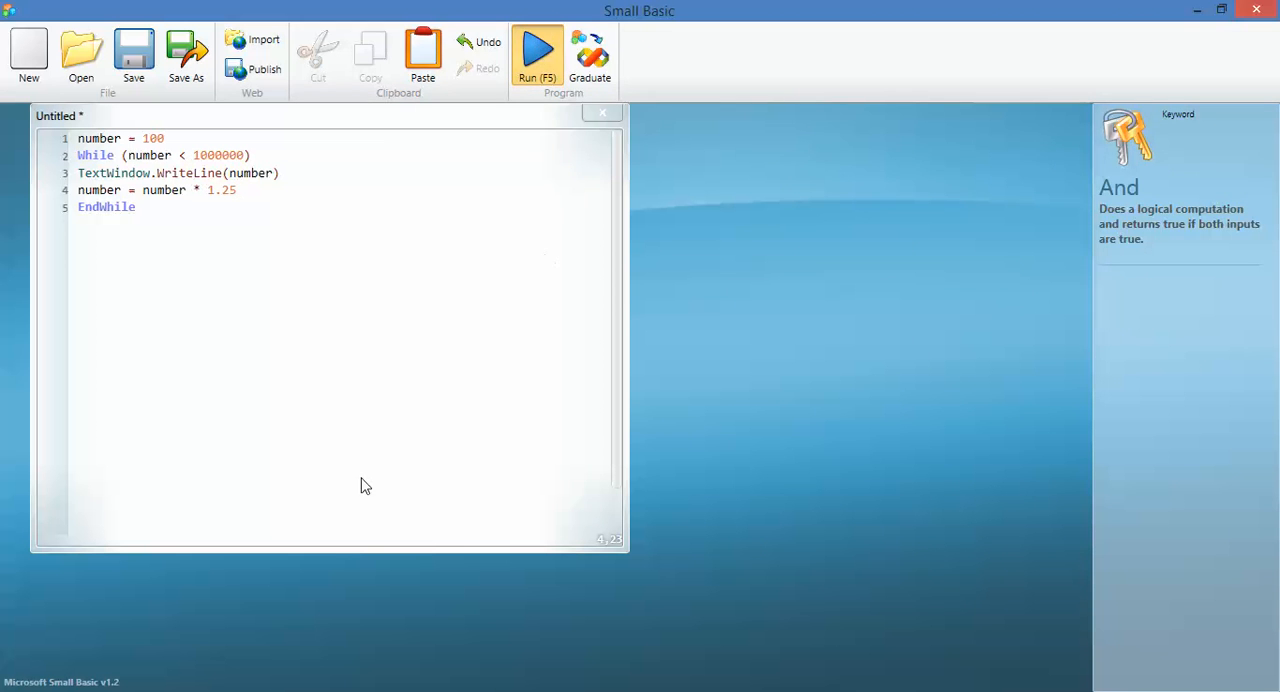
Run the revised program and scroll the console output growing from 100 past 750000.
{"action": "left_click", "coordinate": [536, 50]}
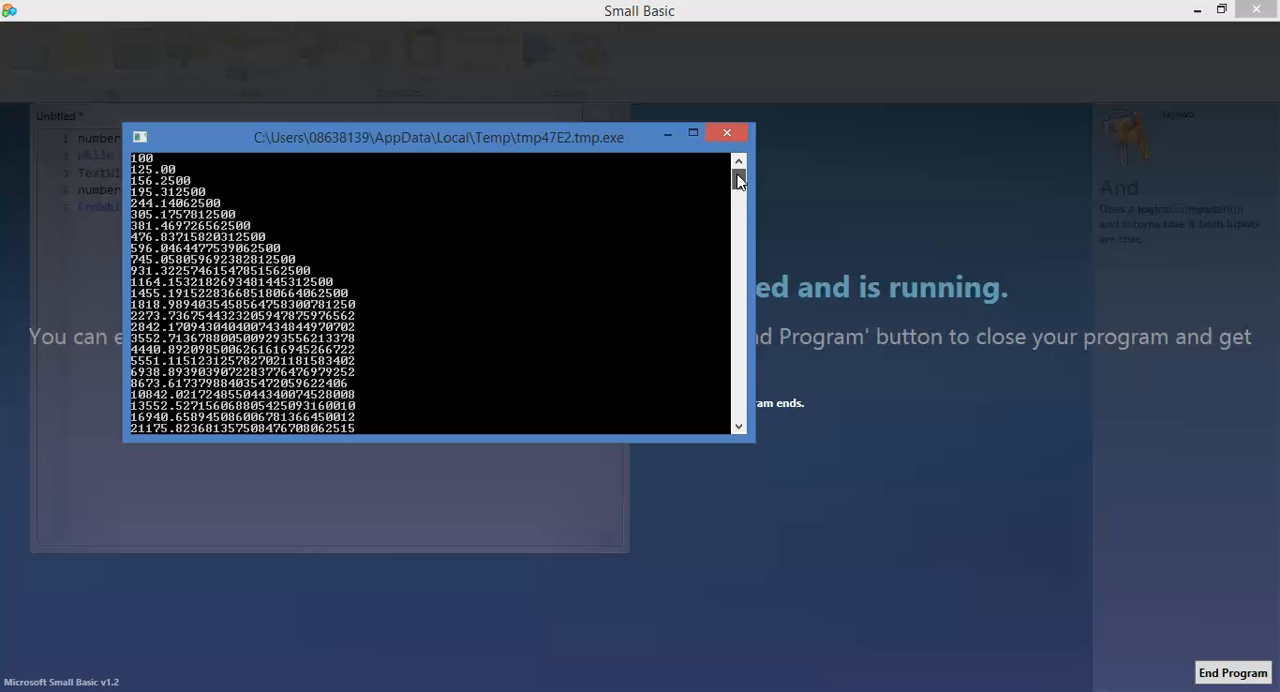
{"action": "scroll", "scroll_direction": "down", "scroll_amount": 3}
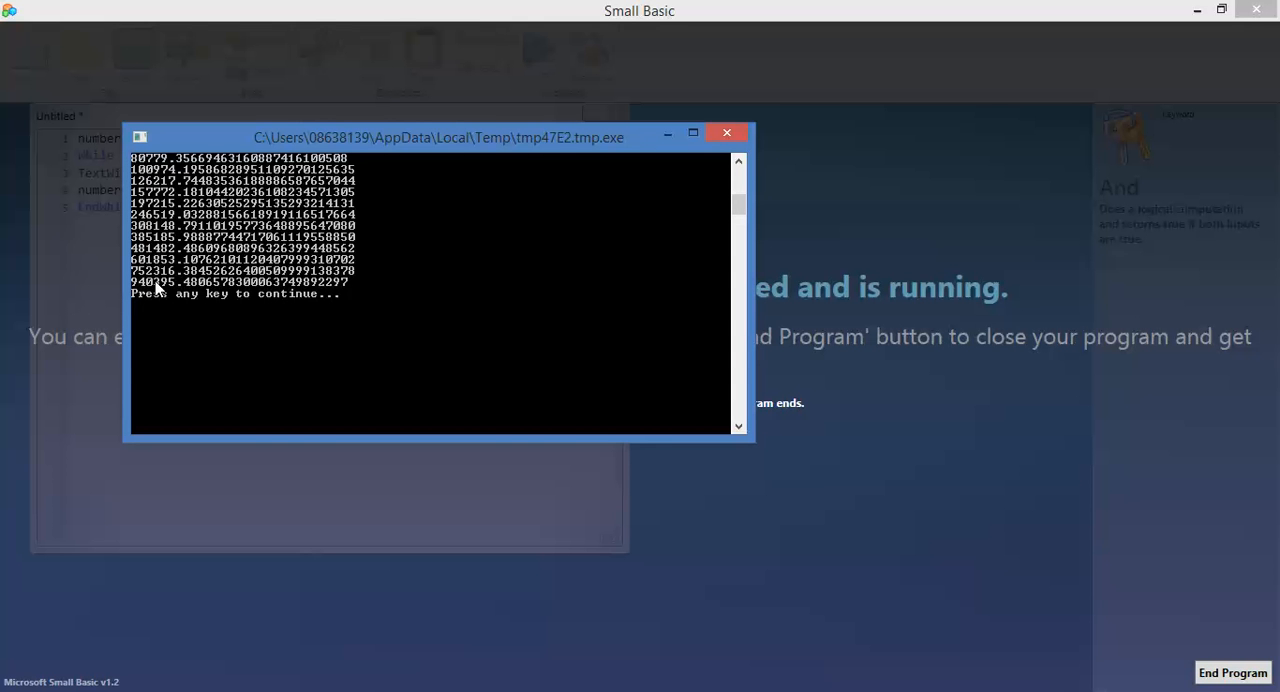
{"action": "mouse_move", "coordinate": [212, 328]}
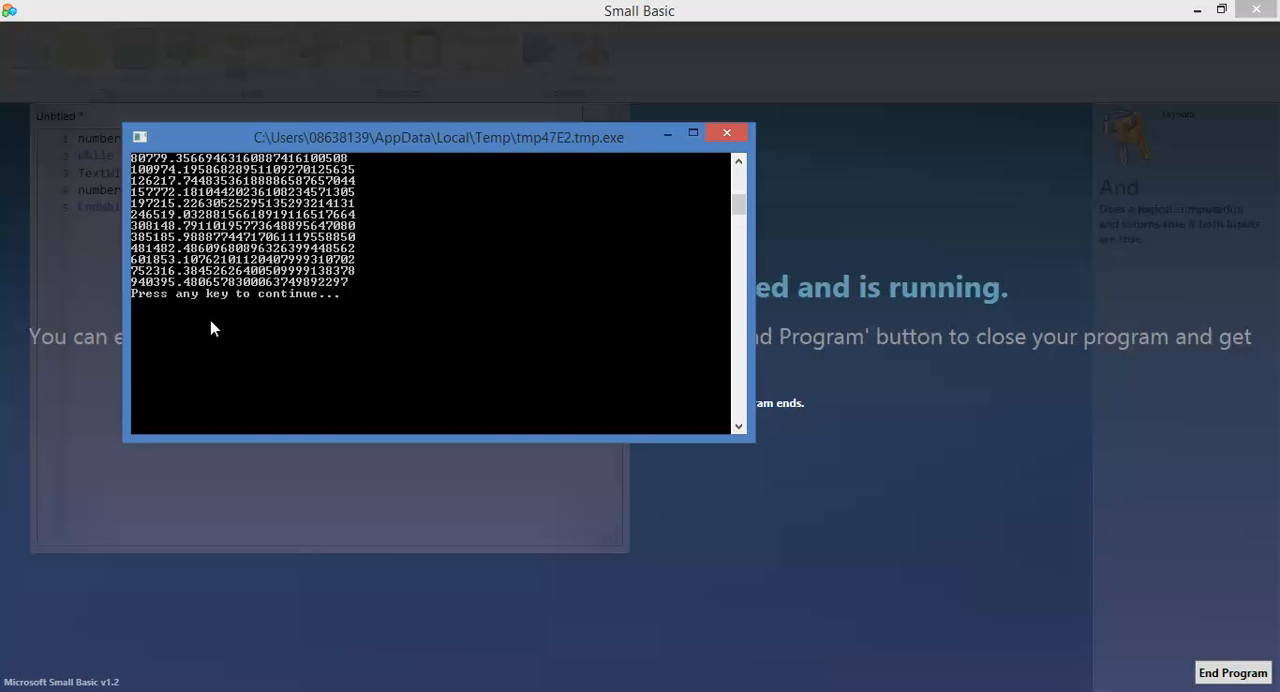
{"action": "mouse_move", "coordinate": [390, 258]}
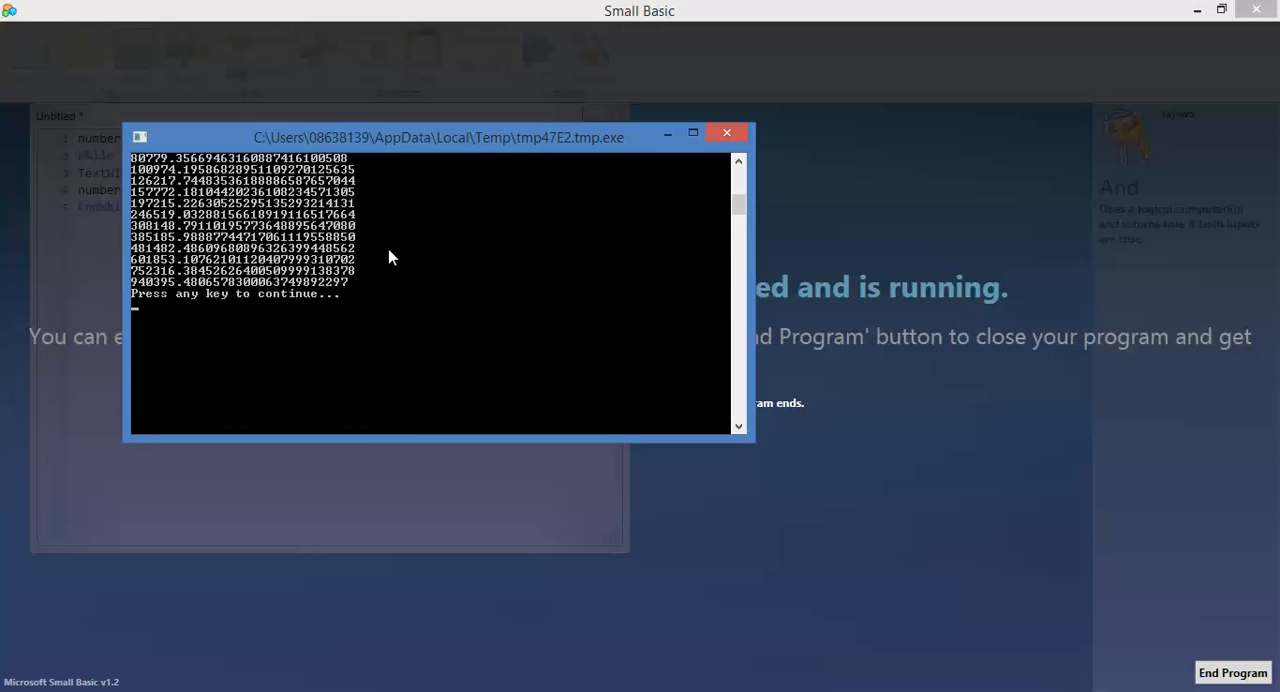